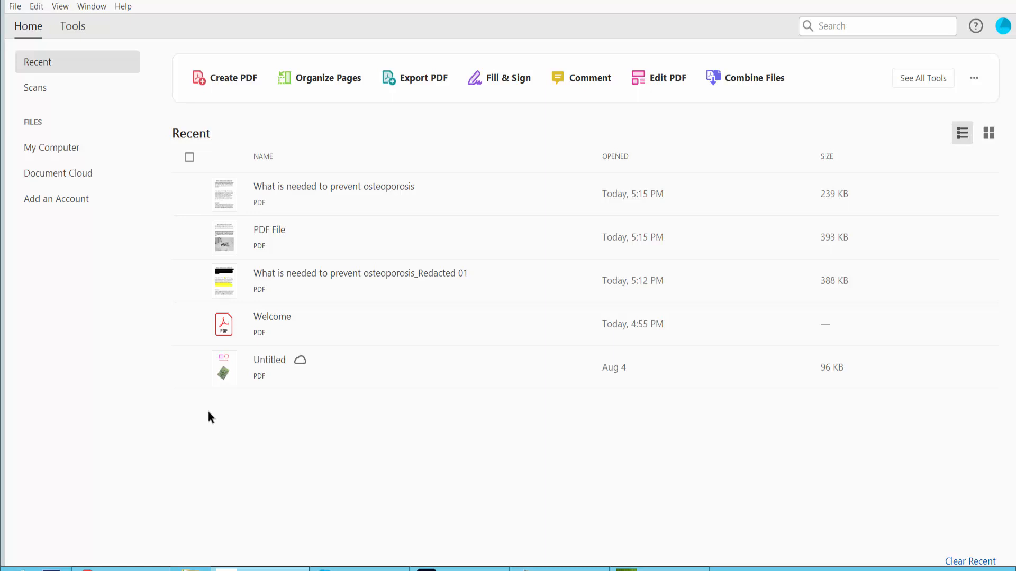
pyautogui.moveTo(530, 50)
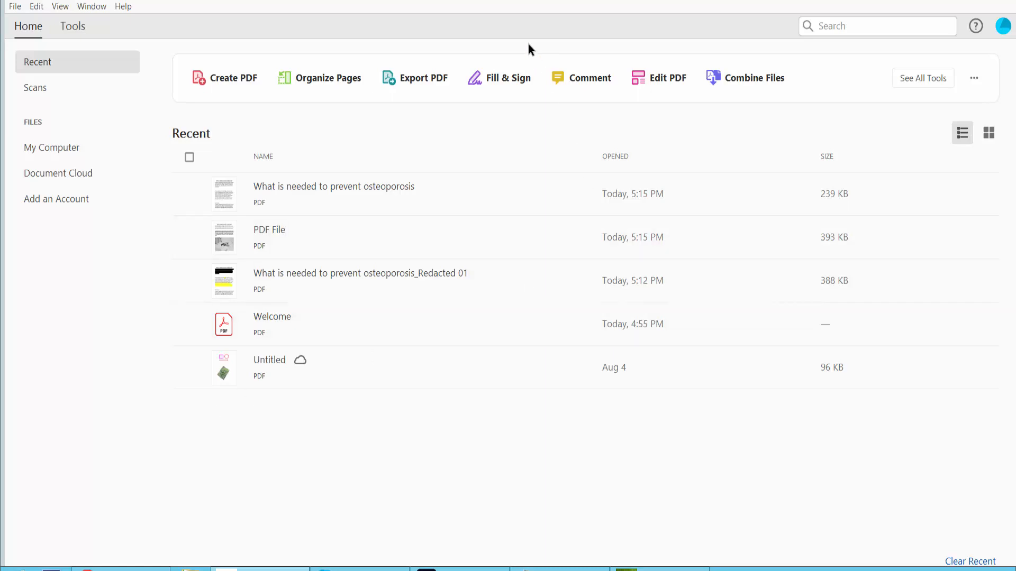
pyautogui.moveTo(325, 195)
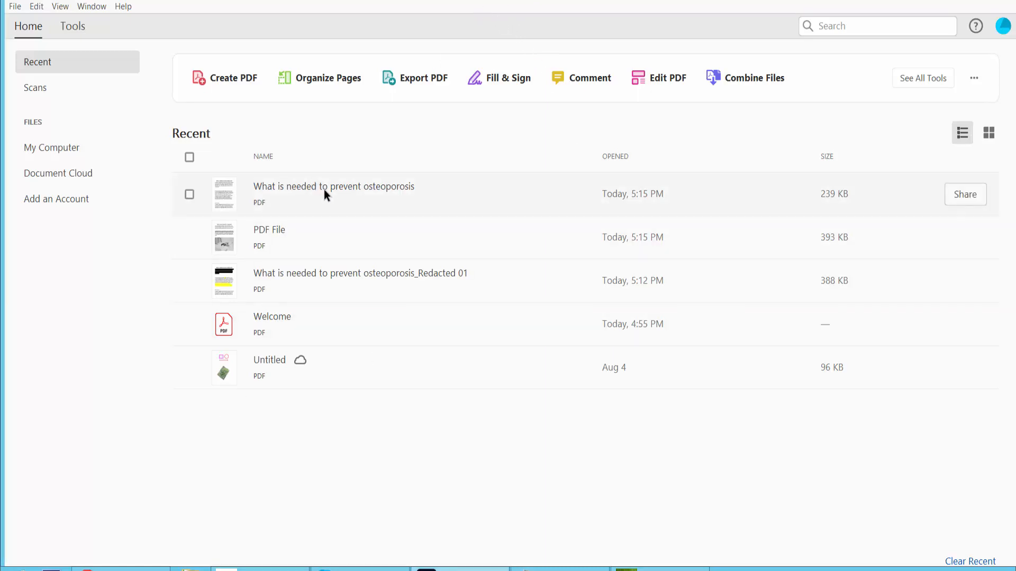
# Open 'What is needed to prevent osteoporosis' from the Recent list and scroll the first page
pyautogui.doubleClick(333, 187)
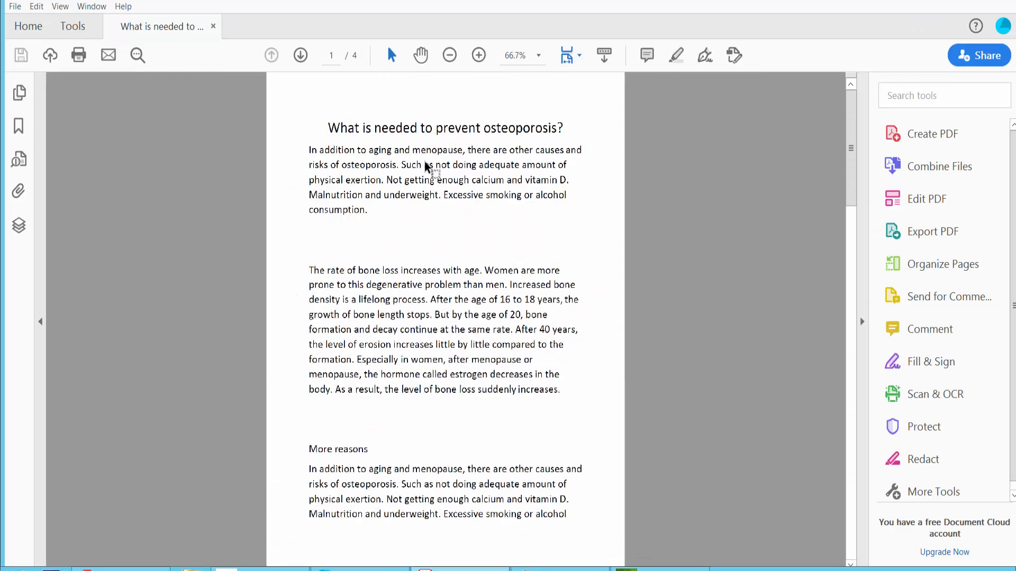
pyautogui.click(448, 55)
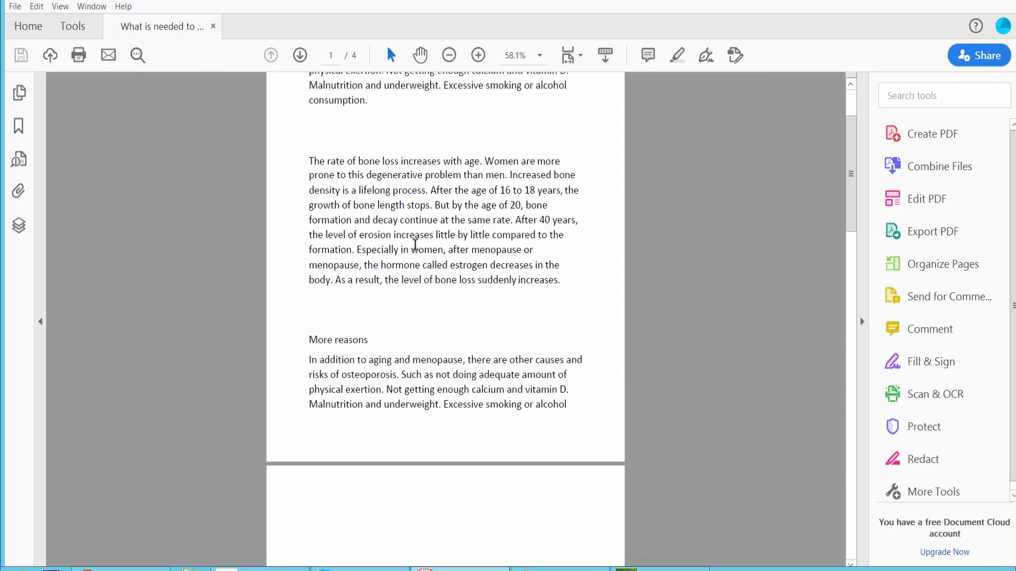
pyautogui.scroll(3)
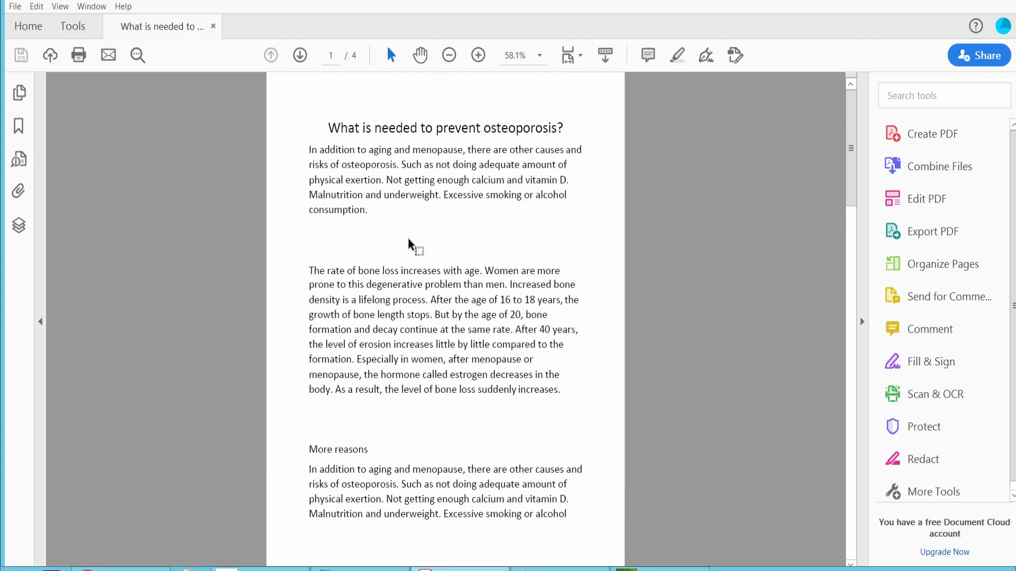
pyautogui.moveTo(252, 165)
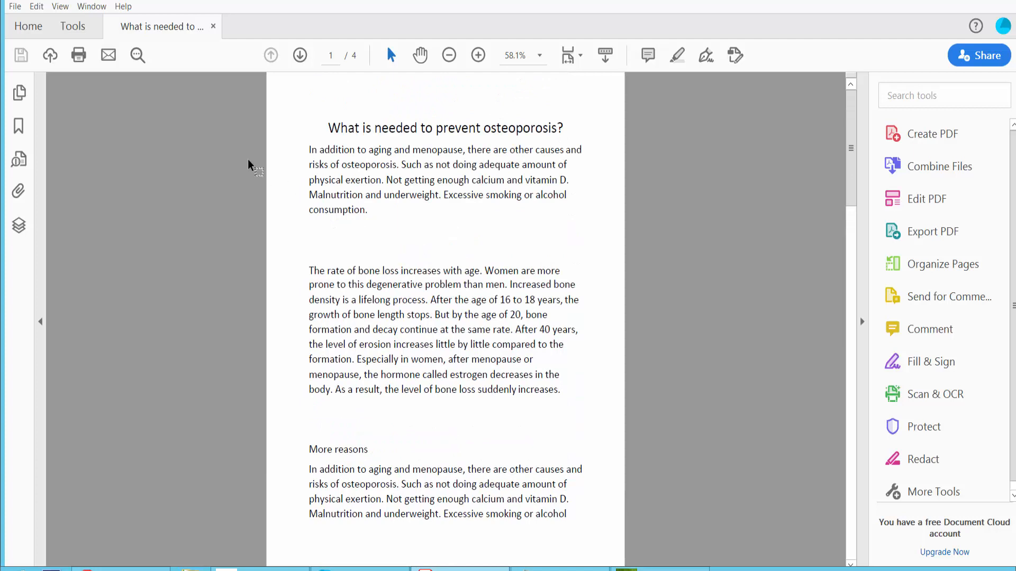
# Activate the Redact tool and expand the Mark for Redaction choices
pyautogui.click(73, 26)
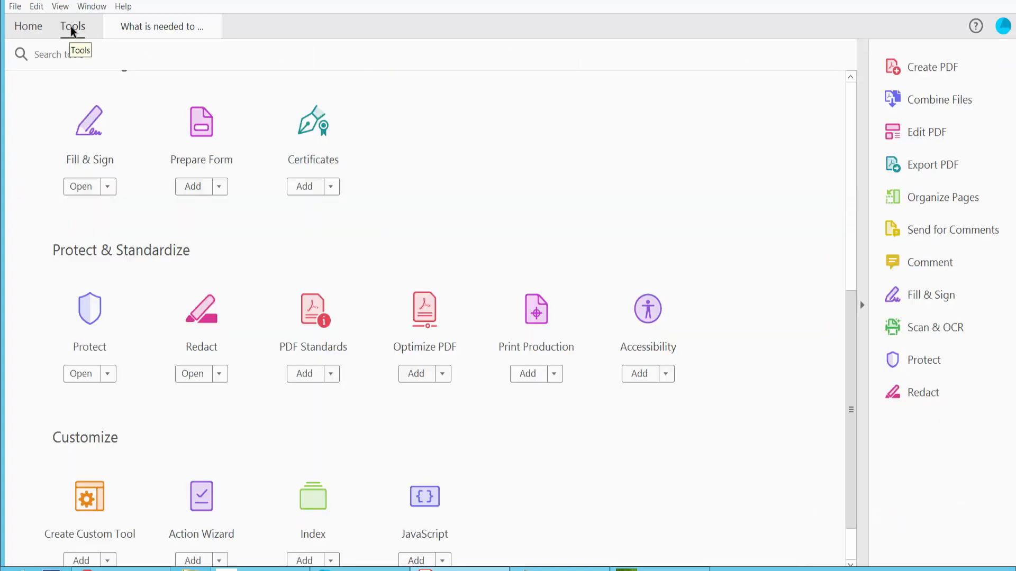
pyautogui.moveTo(202, 311)
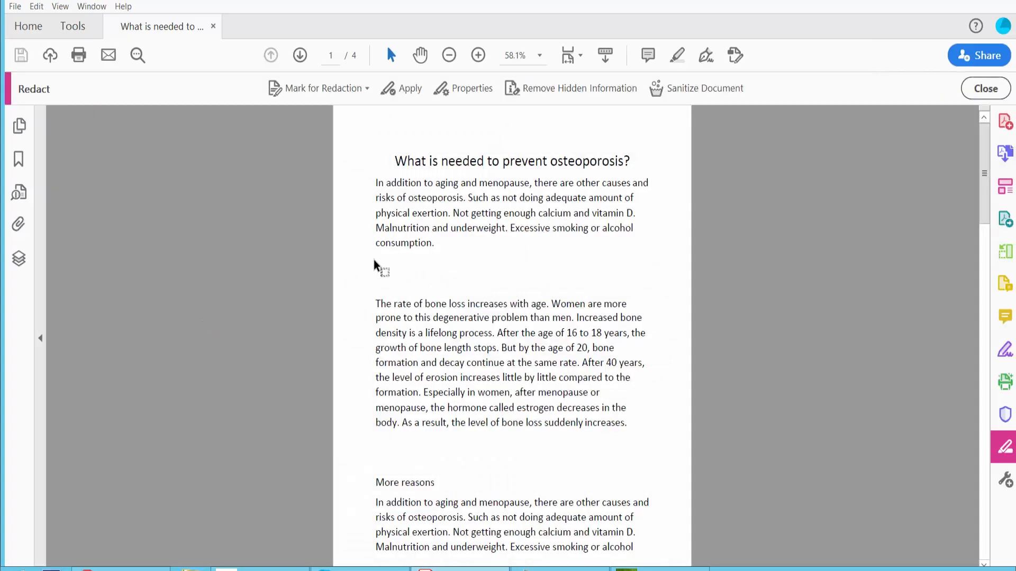
pyautogui.click(322, 88)
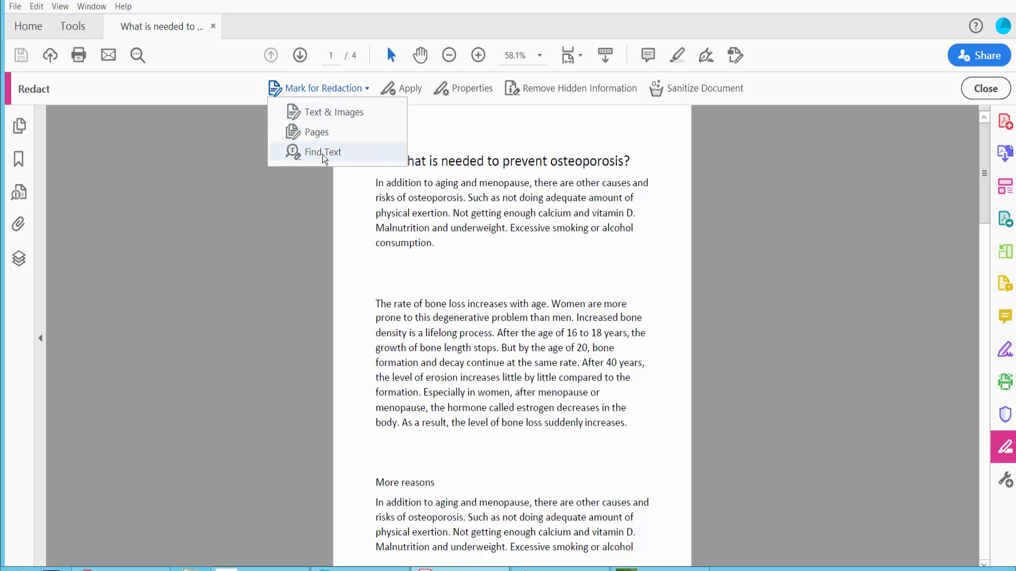
# Start Find Text redaction, accepting the unsearchable-content warning
pyautogui.click(323, 151)
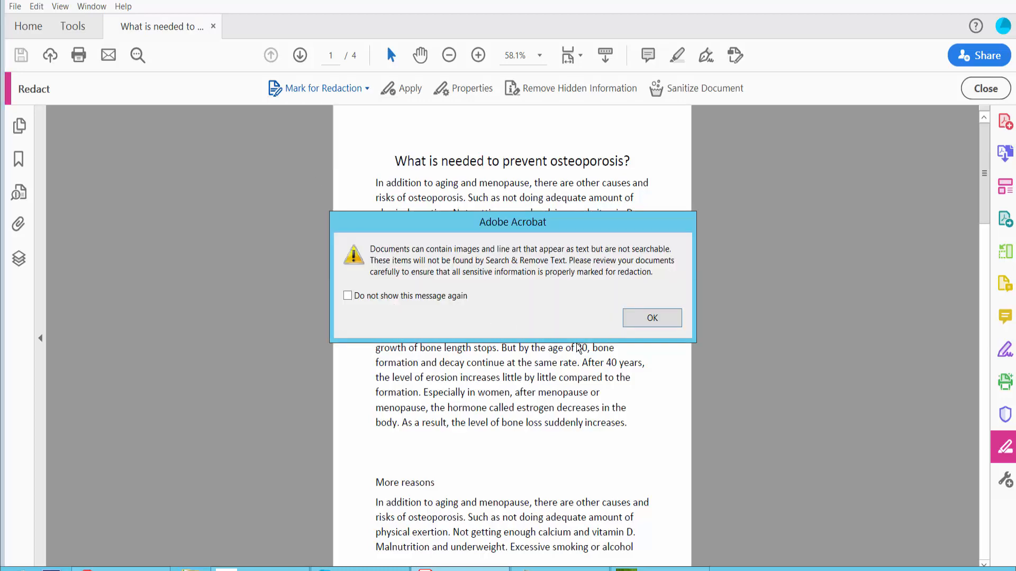
pyautogui.click(651, 317)
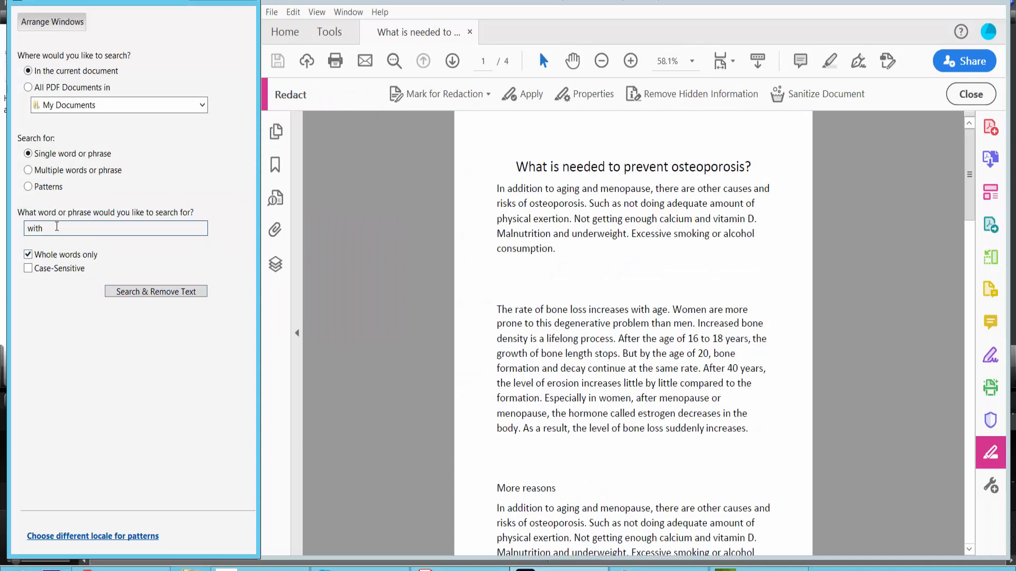
pyautogui.moveTo(22, 242)
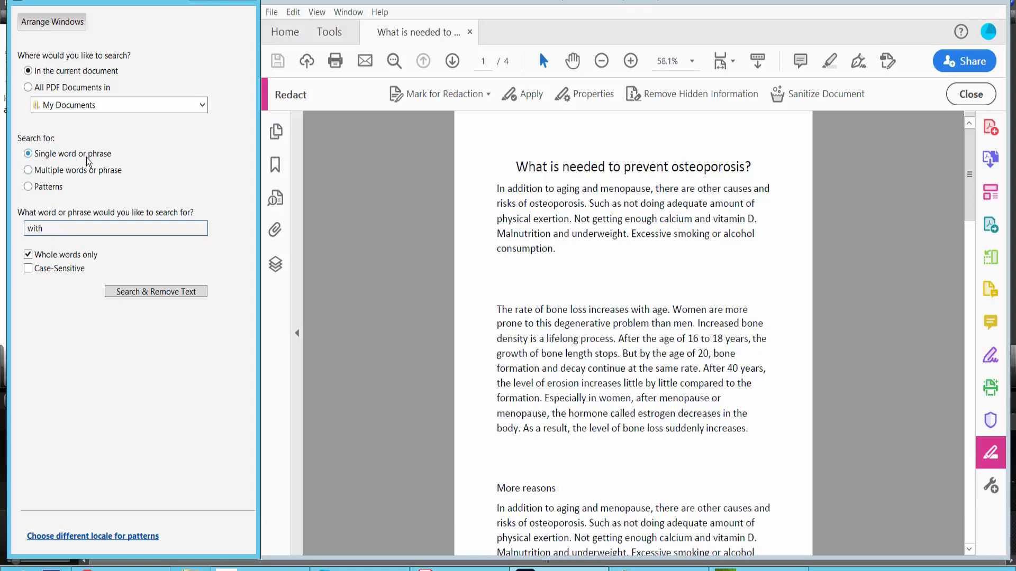
# Search the document for whole-word 'of', finding 15 instances
pyautogui.tripleClick(114, 228)
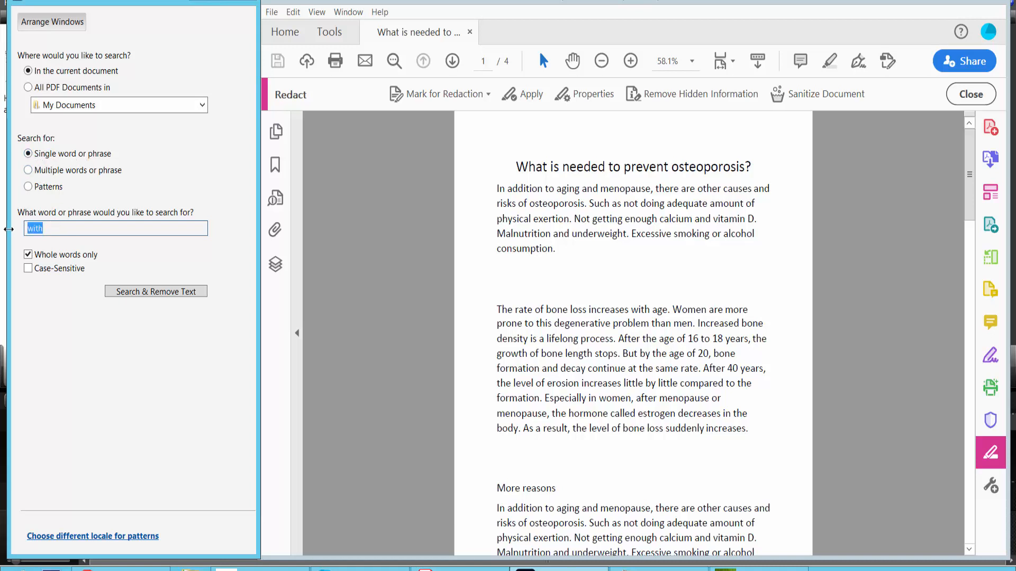
pyautogui.write('of')
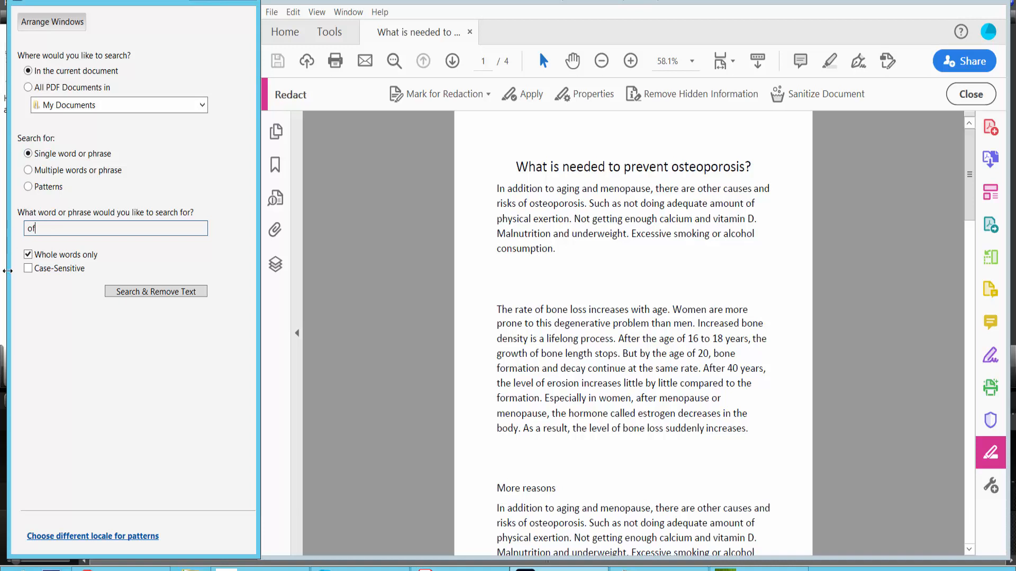
pyautogui.click(27, 254)
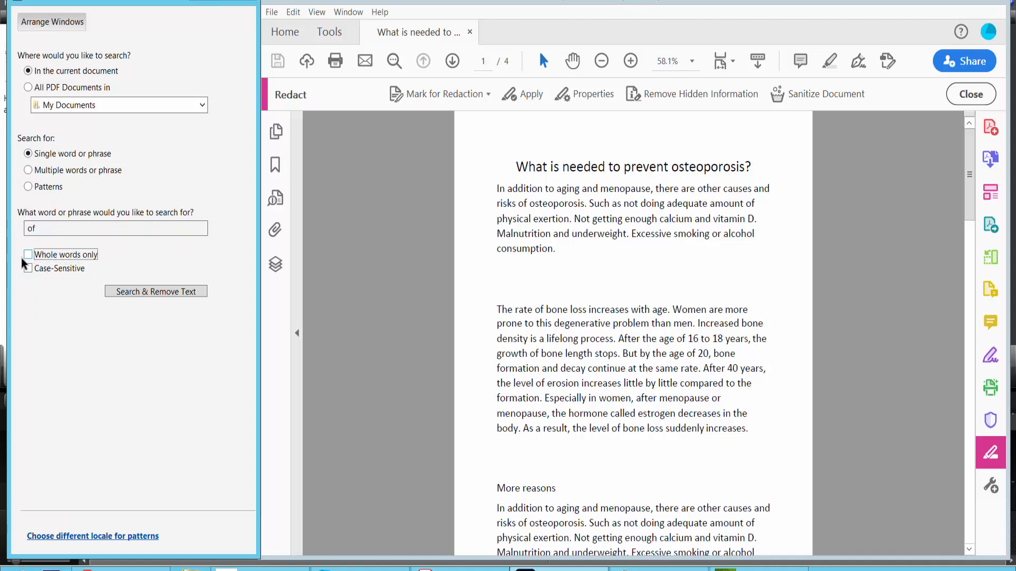
pyautogui.click(27, 254)
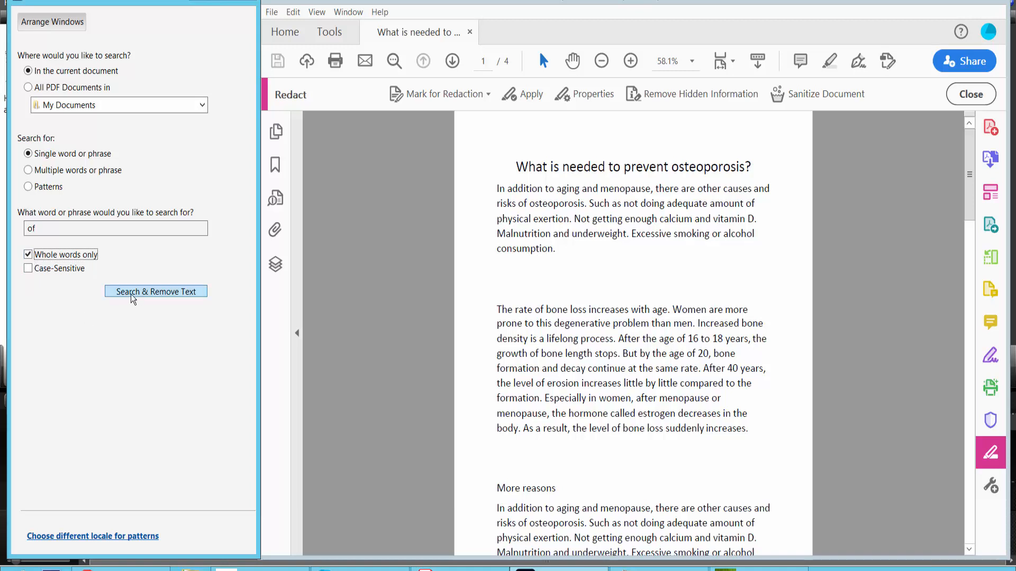
pyautogui.click(155, 291)
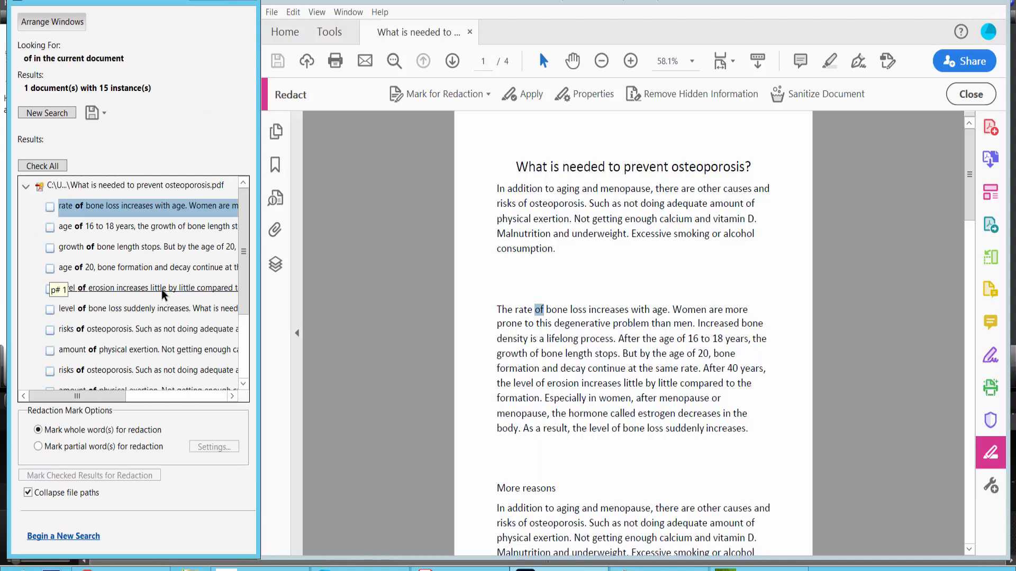
# Check all 15 'of' matches and mark them for redaction
pyautogui.click(42, 165)
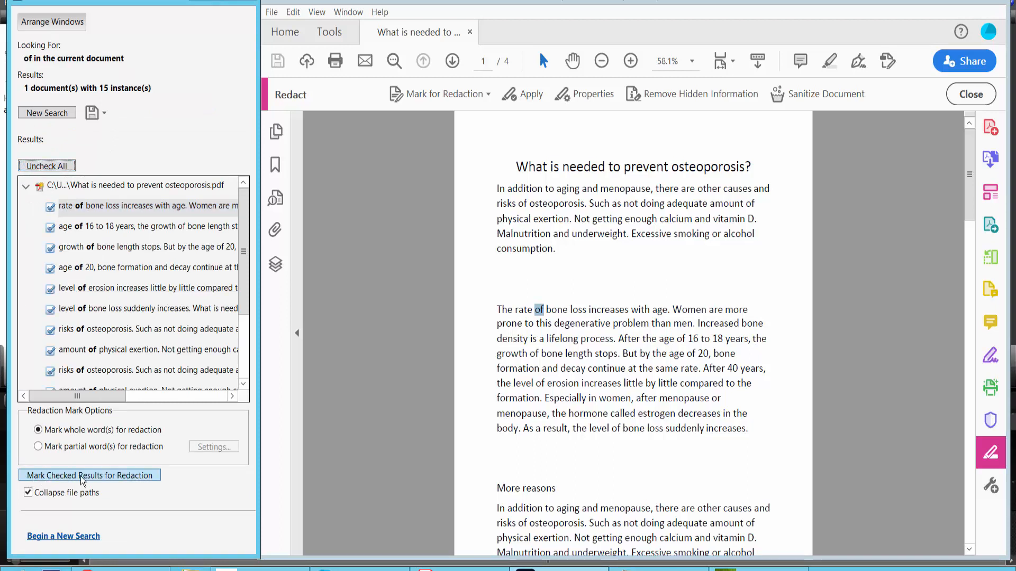
pyautogui.click(89, 475)
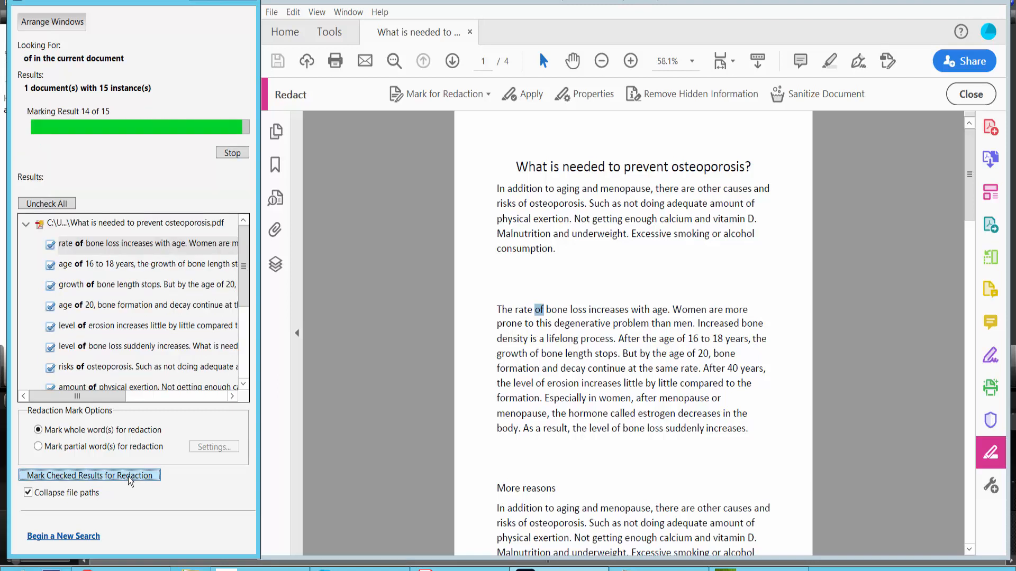
pyautogui.click(89, 475)
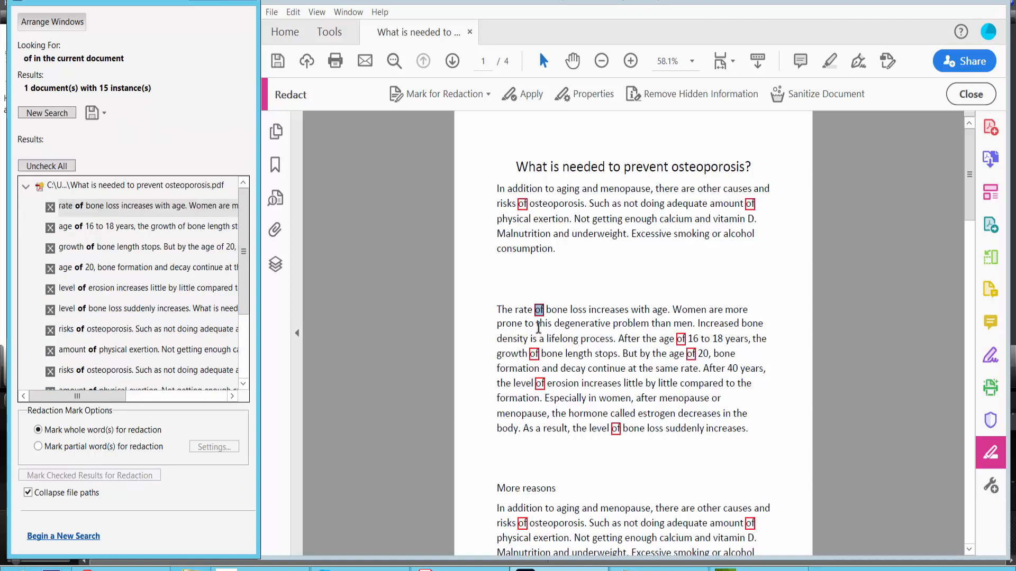
pyautogui.moveTo(760, 207)
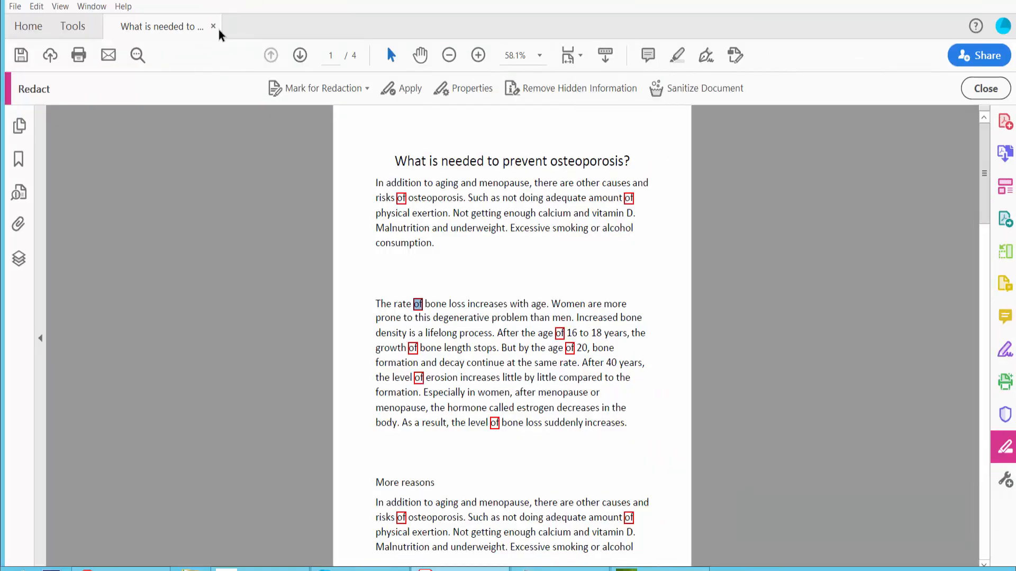
# Apply the redactions permanently and proceed to review the PDF's hidden information
pyautogui.click(409, 88)
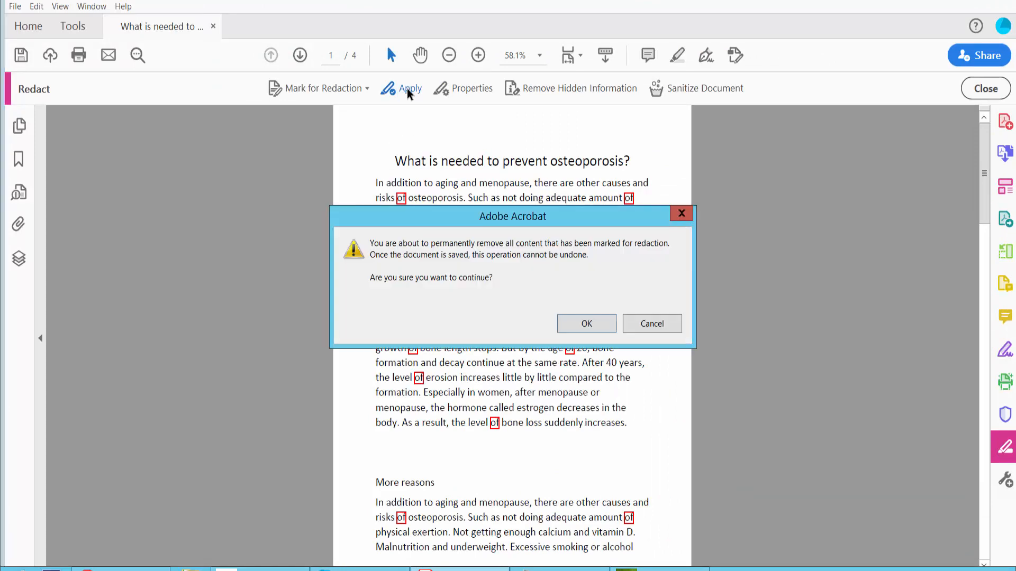
pyautogui.click(585, 324)
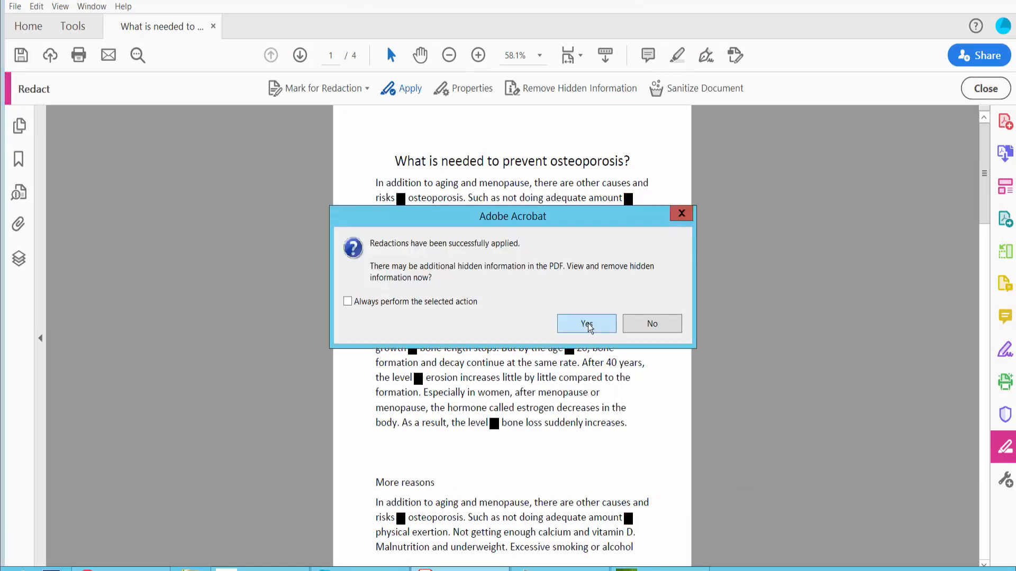
pyautogui.click(585, 323)
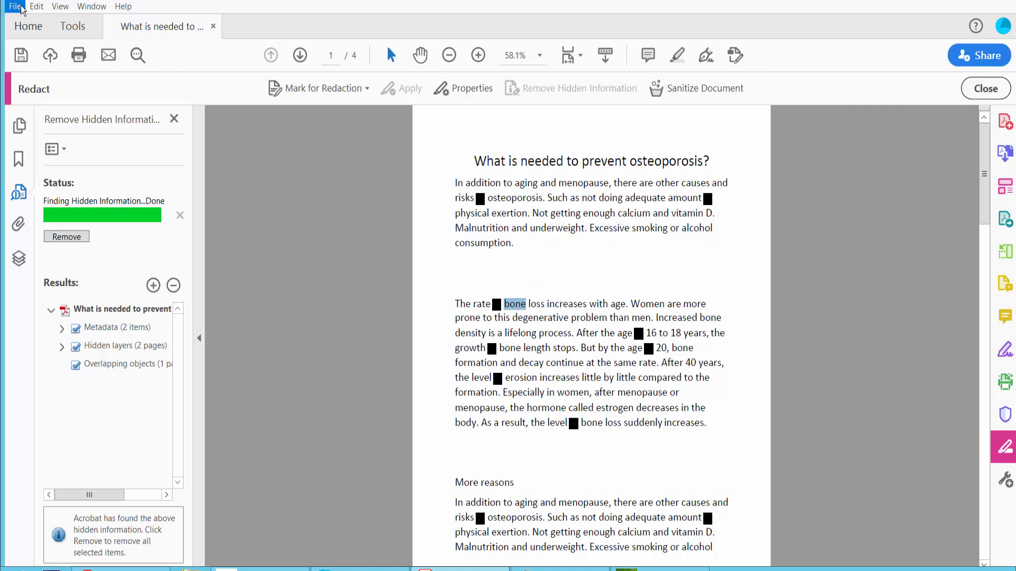
# Reach the Save command for the redacted document via the File menu
pyautogui.click(13, 7)
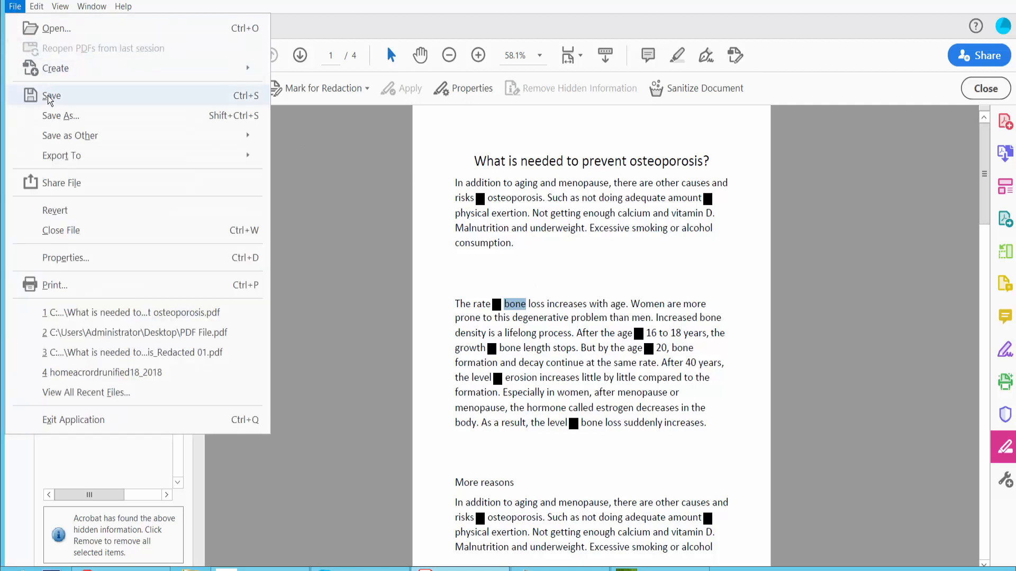
pyautogui.moveTo(347, 213)
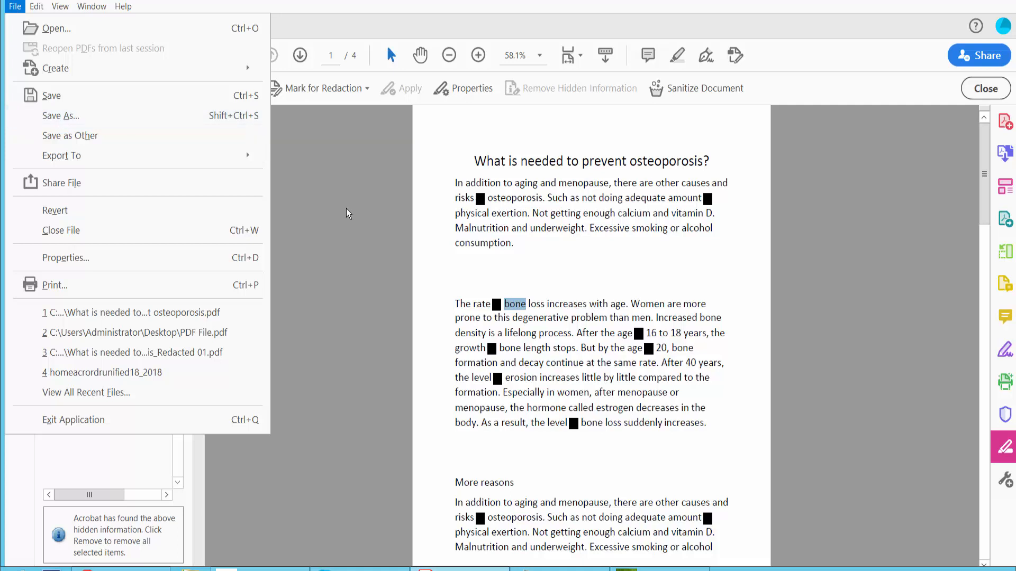
pyautogui.moveTo(590, 264)
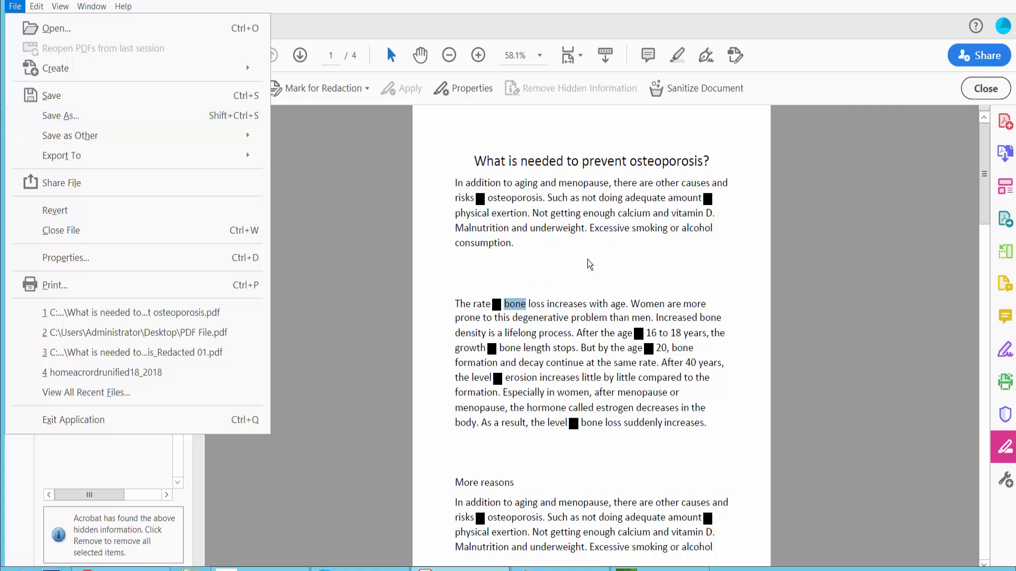